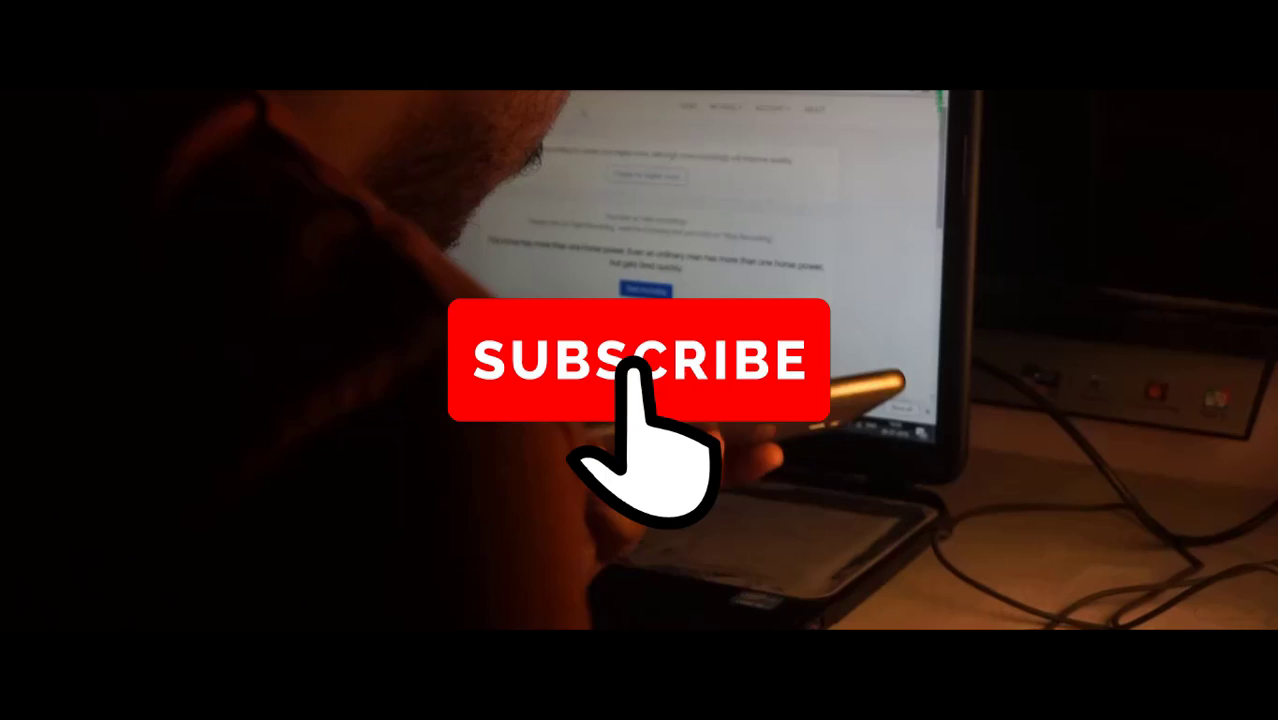
# Record and submit the dictator practice sentence.
pyautogui.click(640, 380)
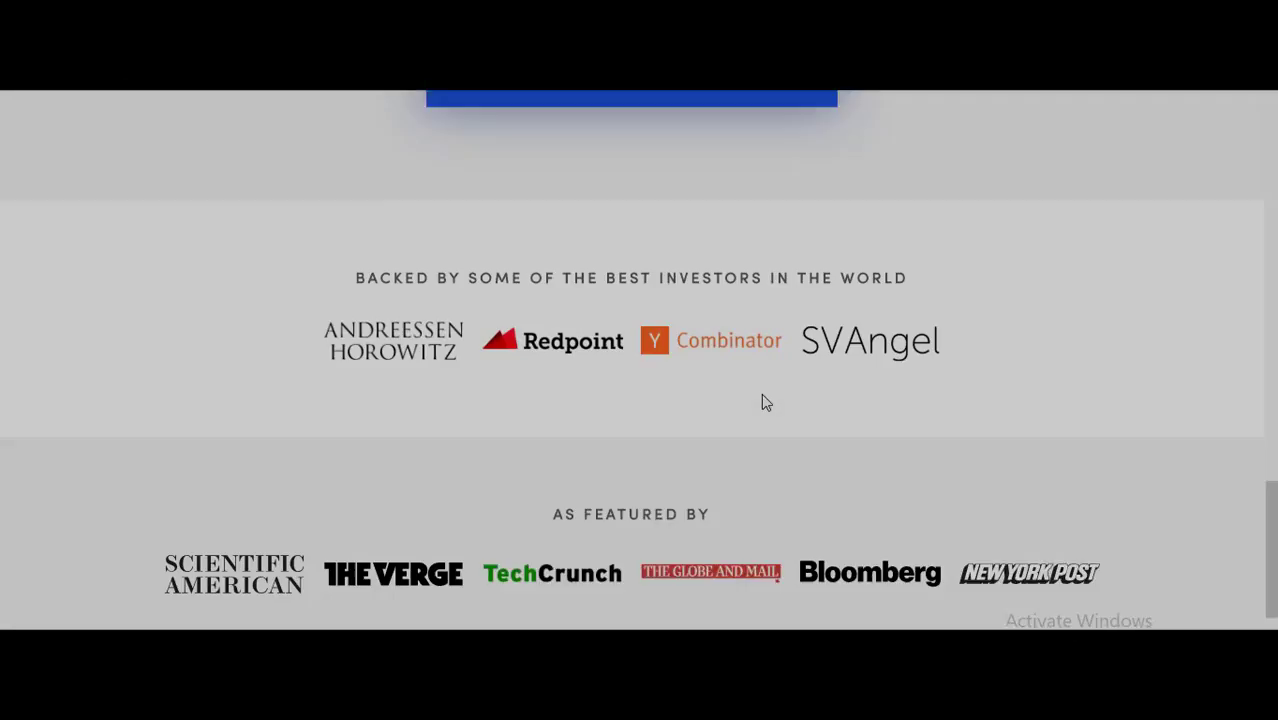
pyautogui.scroll(3)
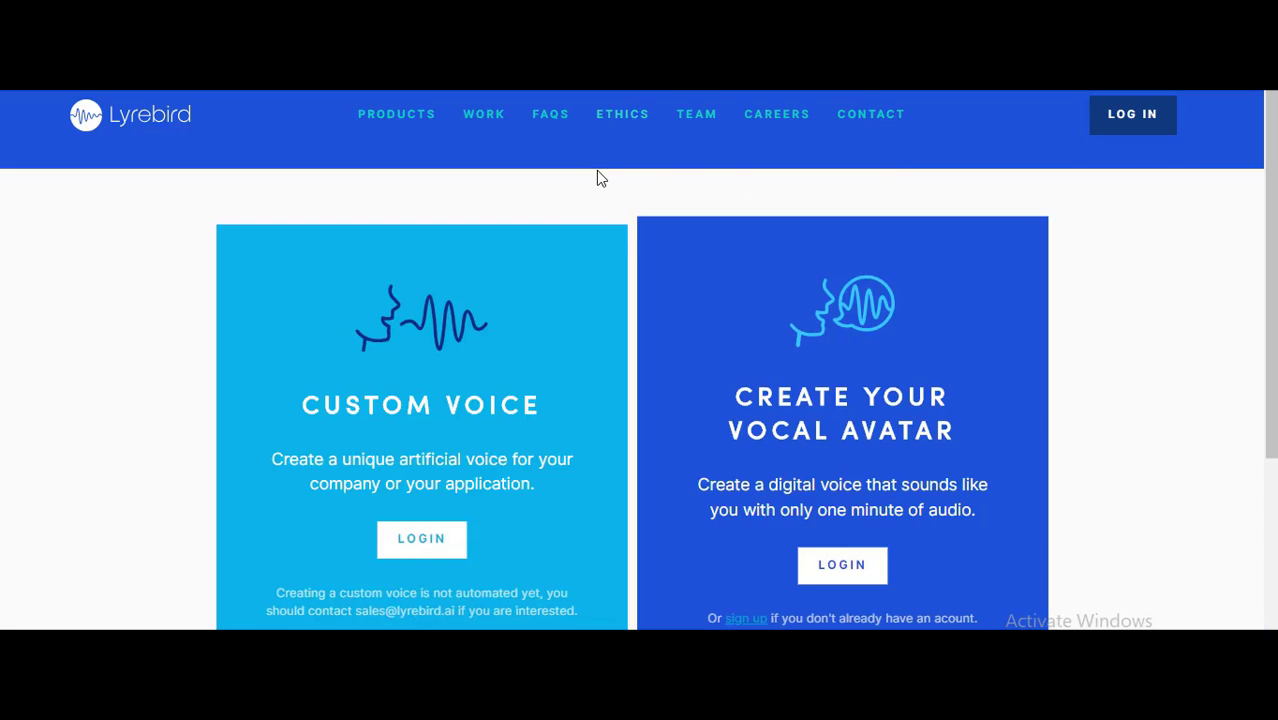
pyautogui.scroll(-3)
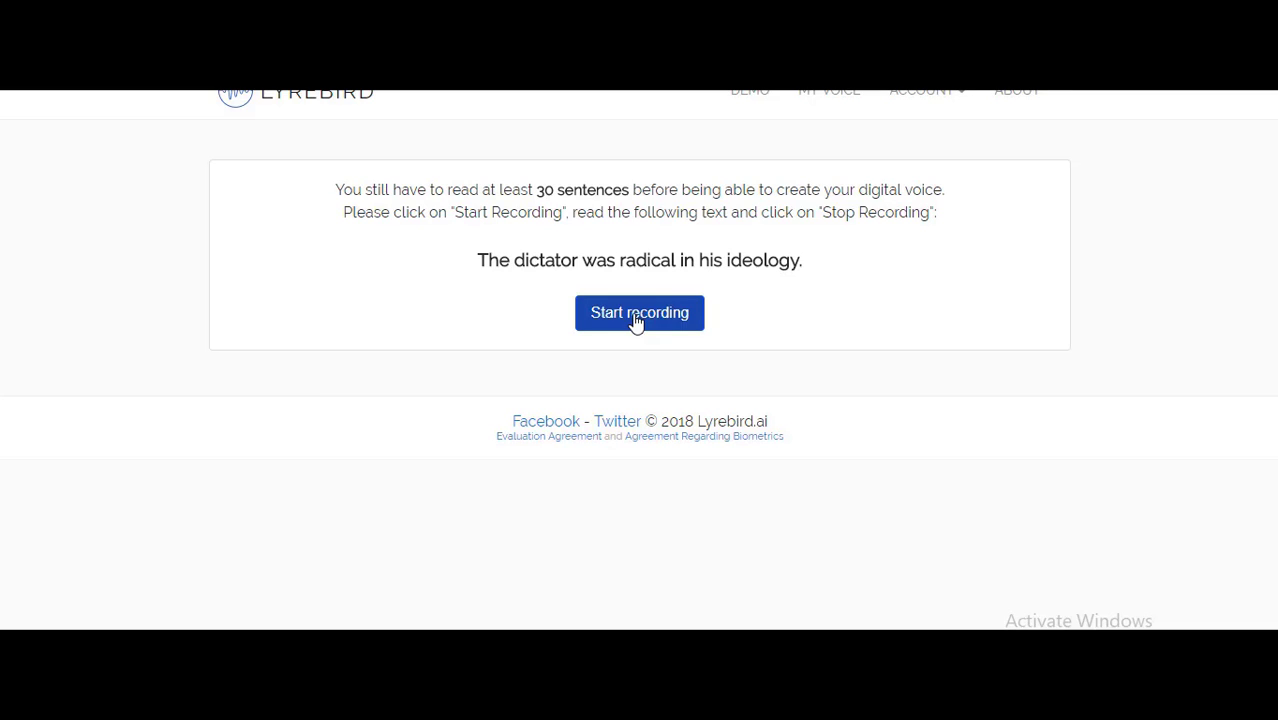
pyautogui.click(640, 312)
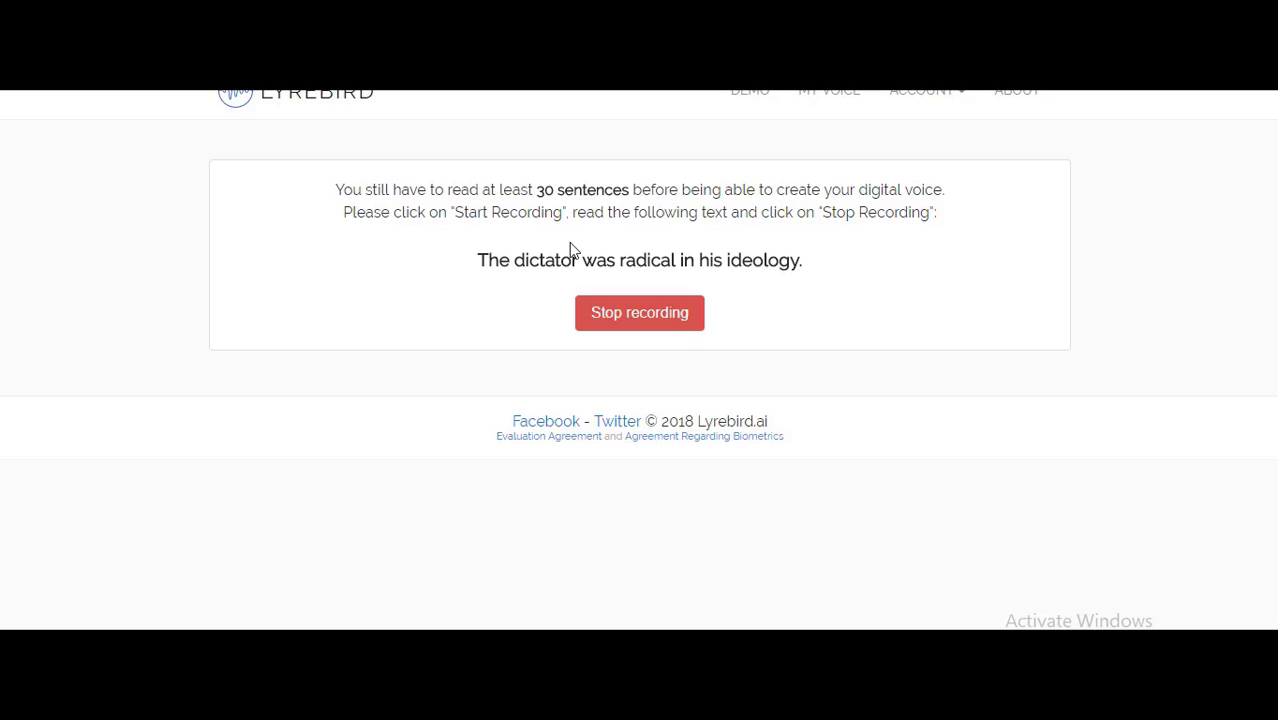
pyautogui.moveTo(580, 246)
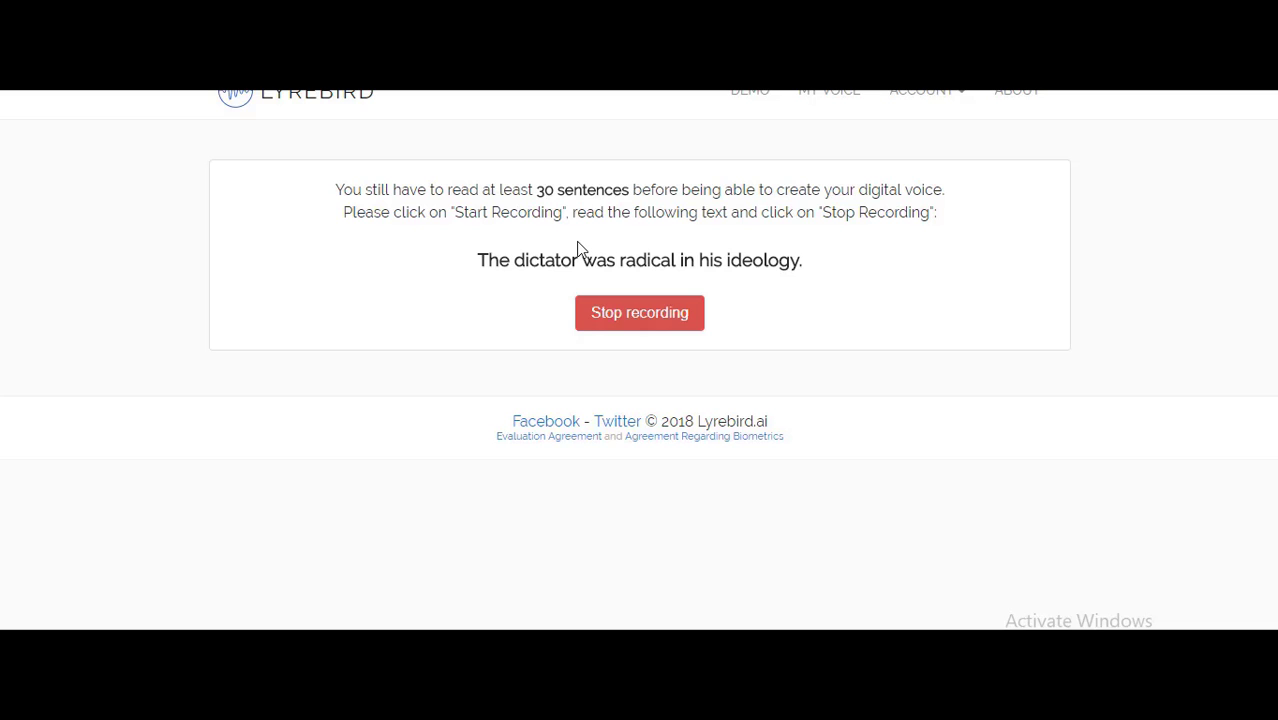
pyautogui.click(640, 312)
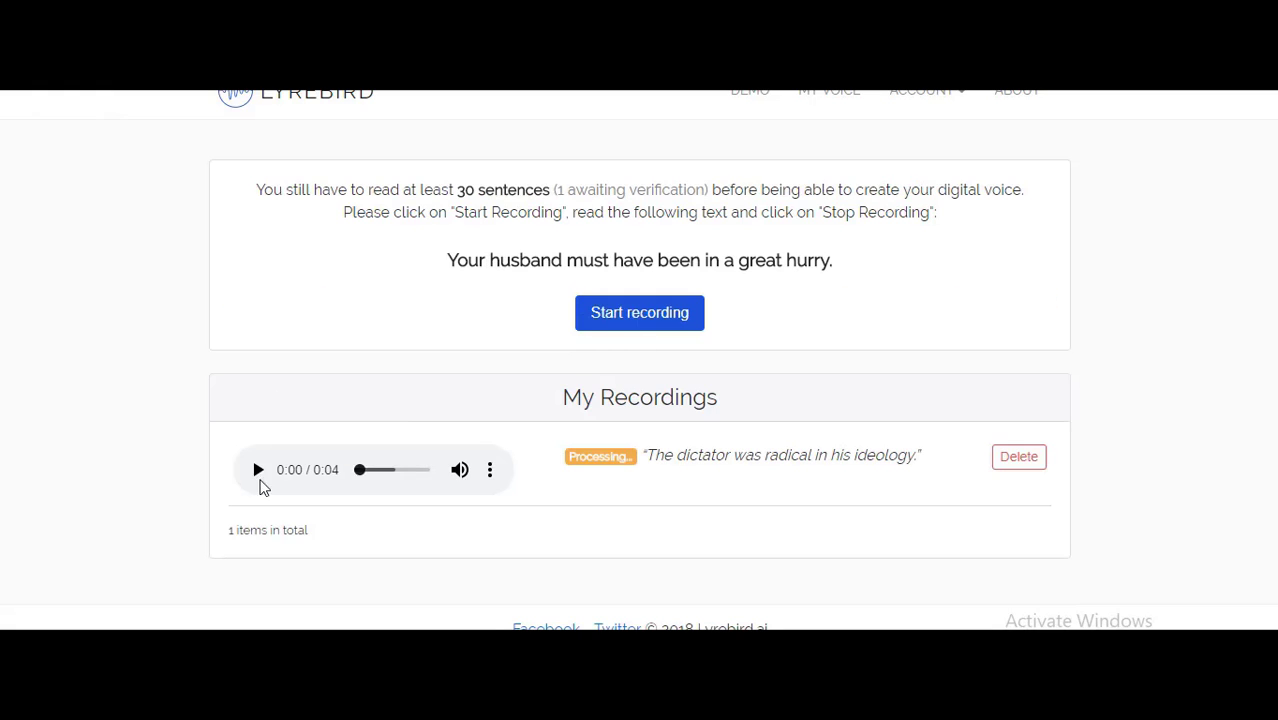
# Record the machine gun, drawing pad and agricultural vehicles sentences in turn.
pyautogui.click(640, 312)
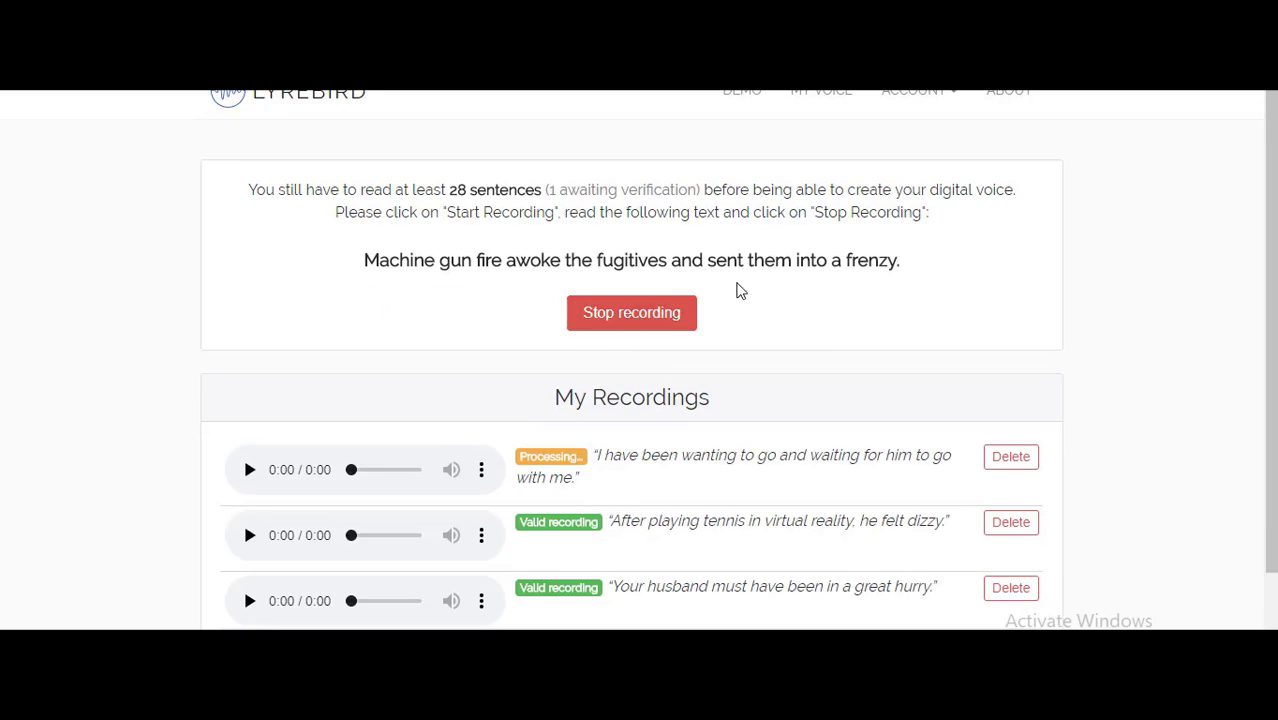
pyautogui.click(632, 312)
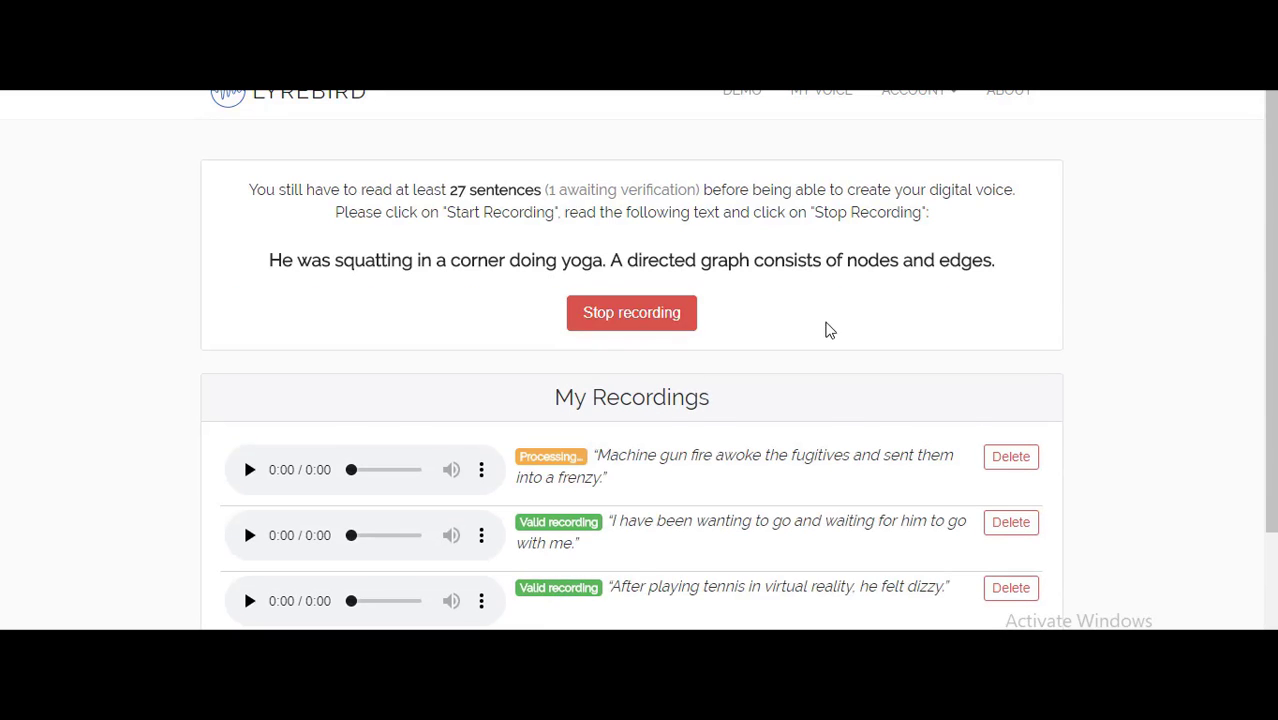
pyautogui.click(632, 312)
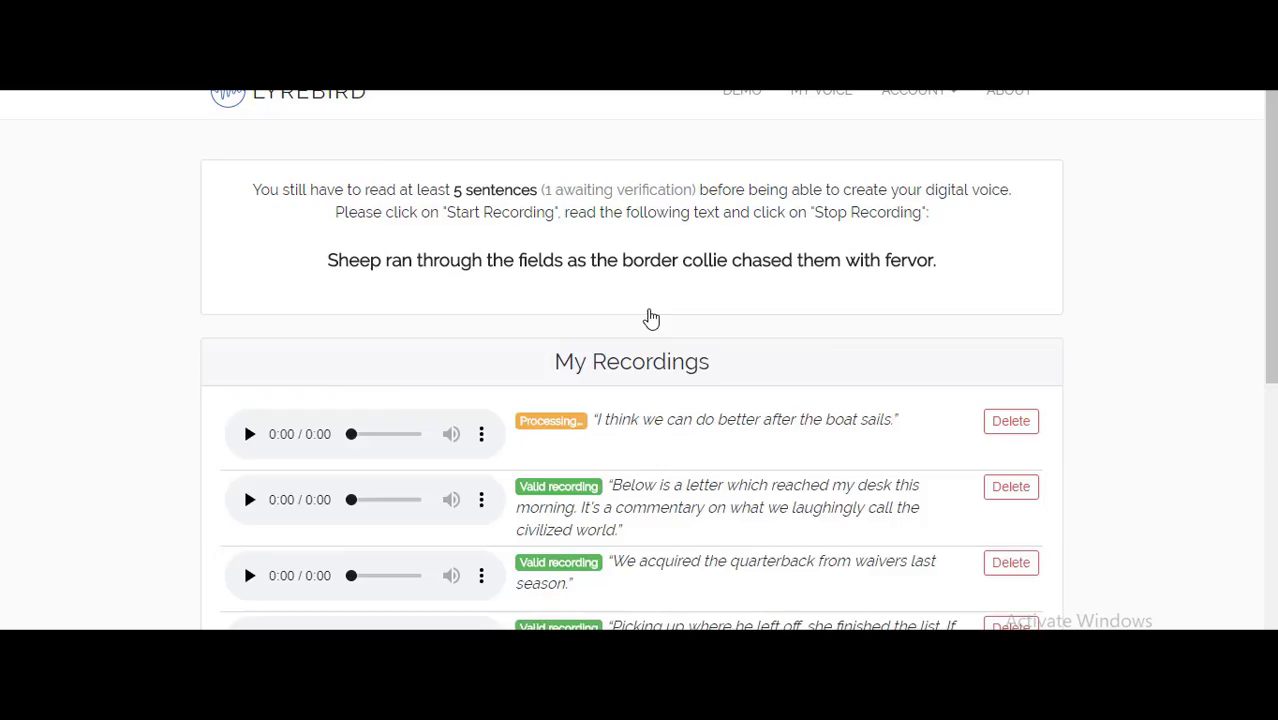
pyautogui.click(632, 312)
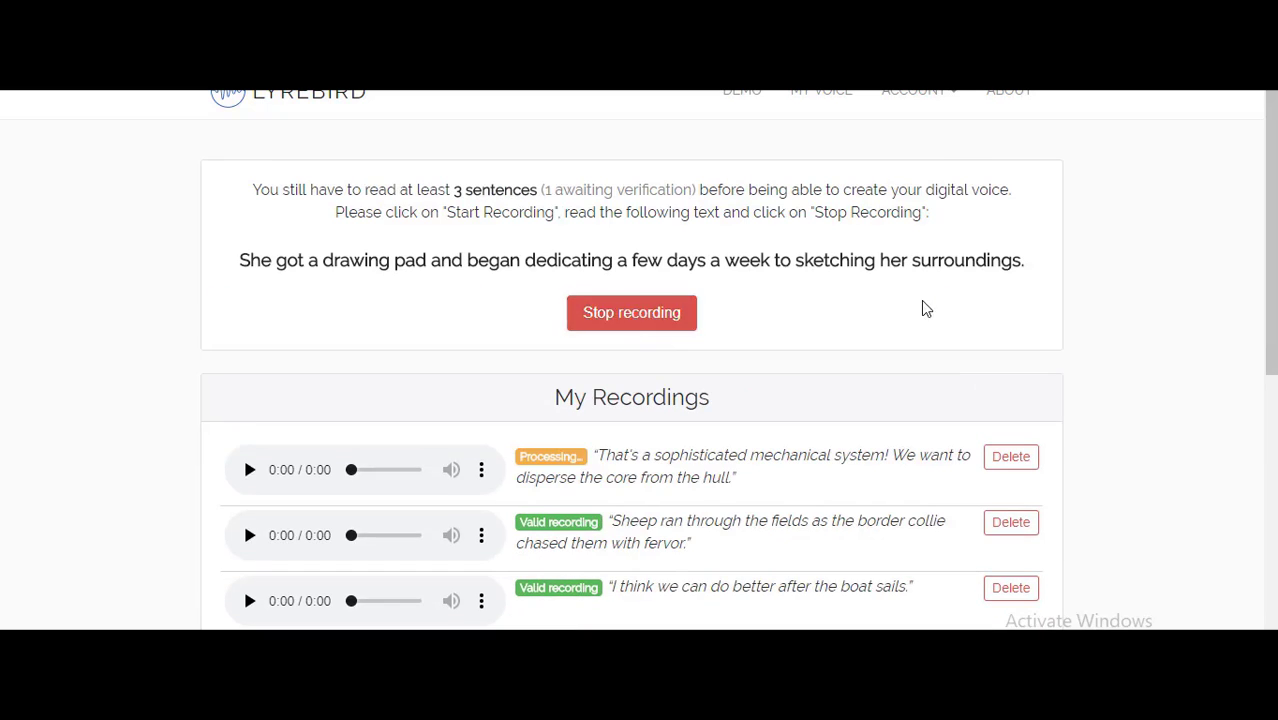
pyautogui.click(632, 312)
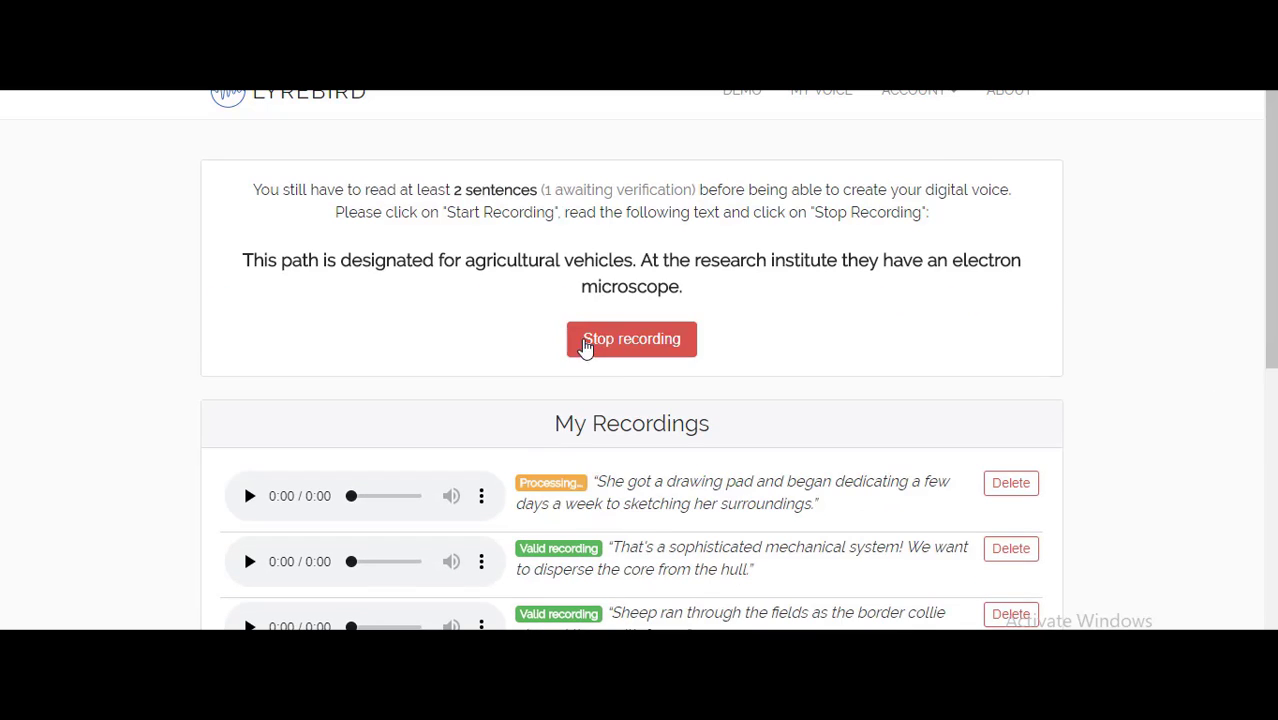
pyautogui.click(632, 338)
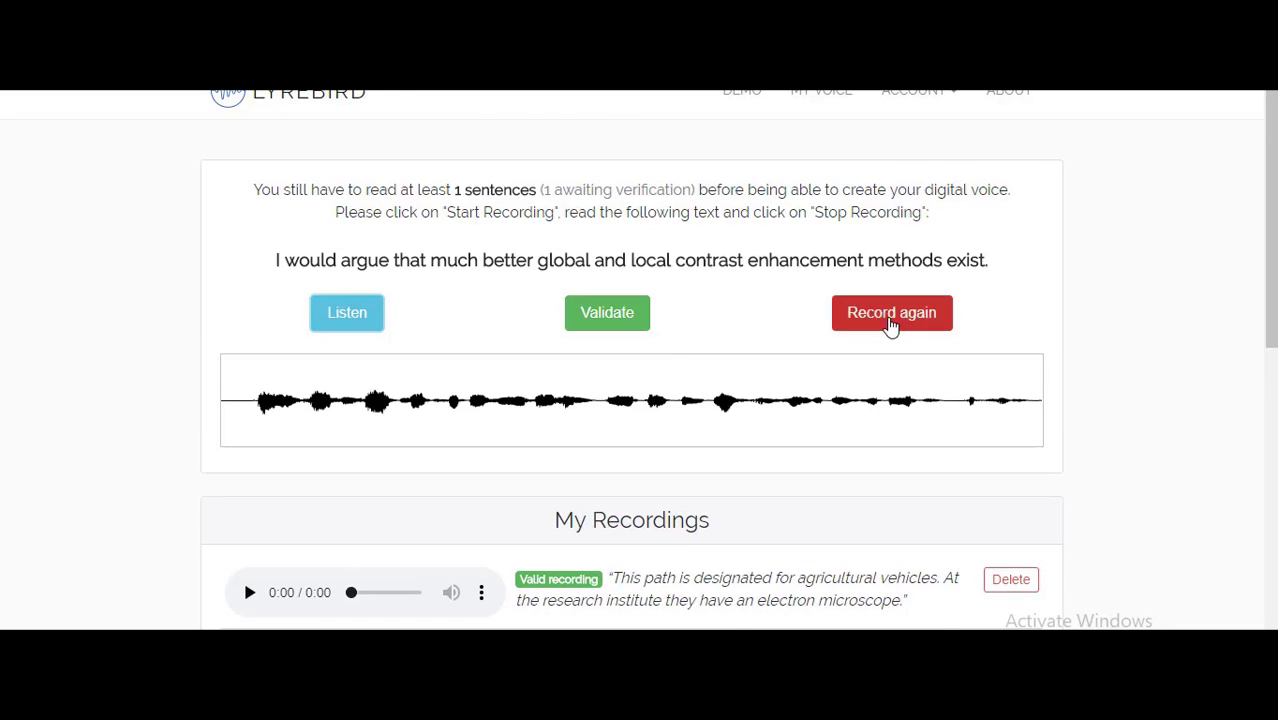
# Validate the contrast enhancement and tires takes and record the broken windows sentence, reaching 40 valid recordings.
pyautogui.click(608, 312)
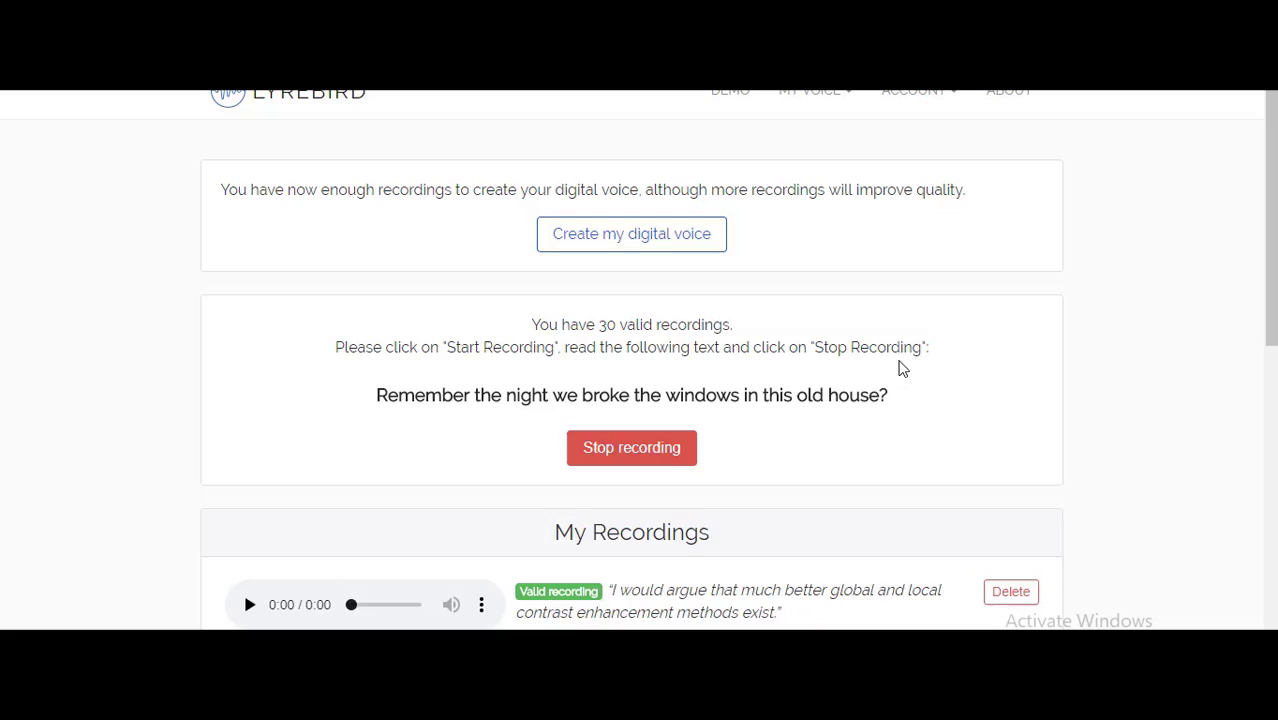
pyautogui.click(632, 448)
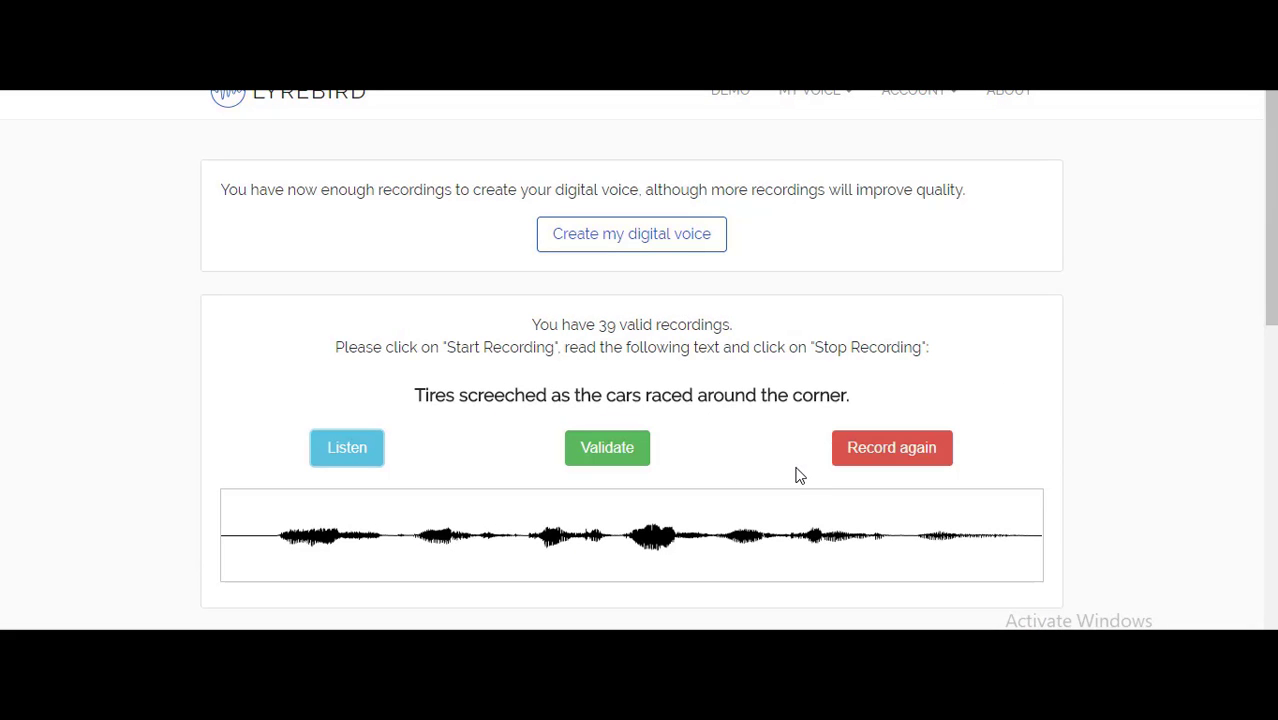
pyautogui.click(608, 448)
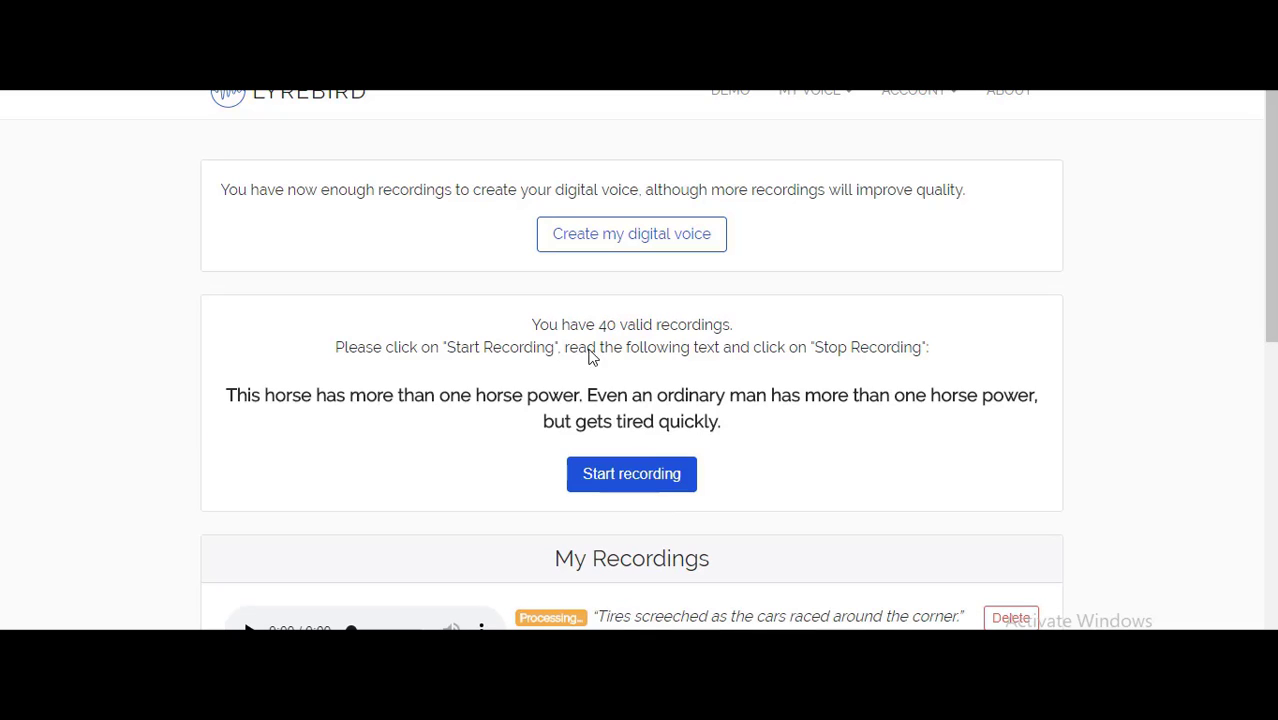
# Create the digital voice from the 40 collected recordings.
pyautogui.click(632, 234)
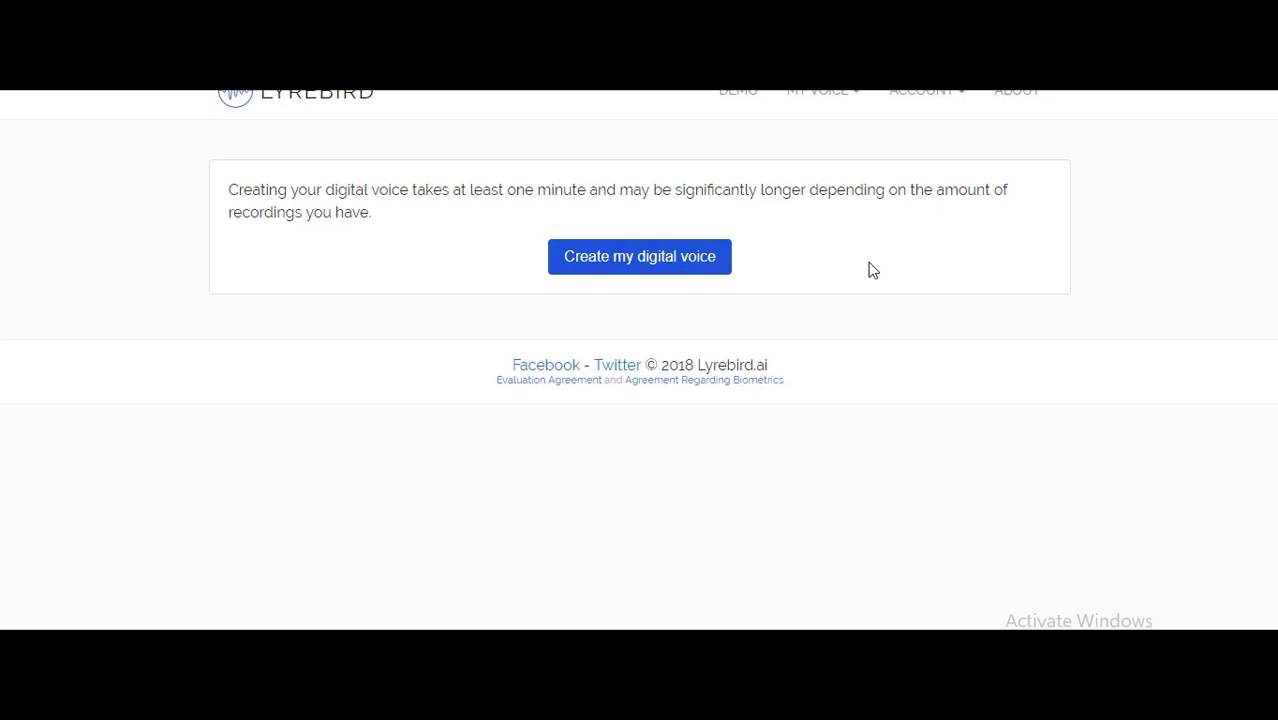
pyautogui.moveTo(756, 232)
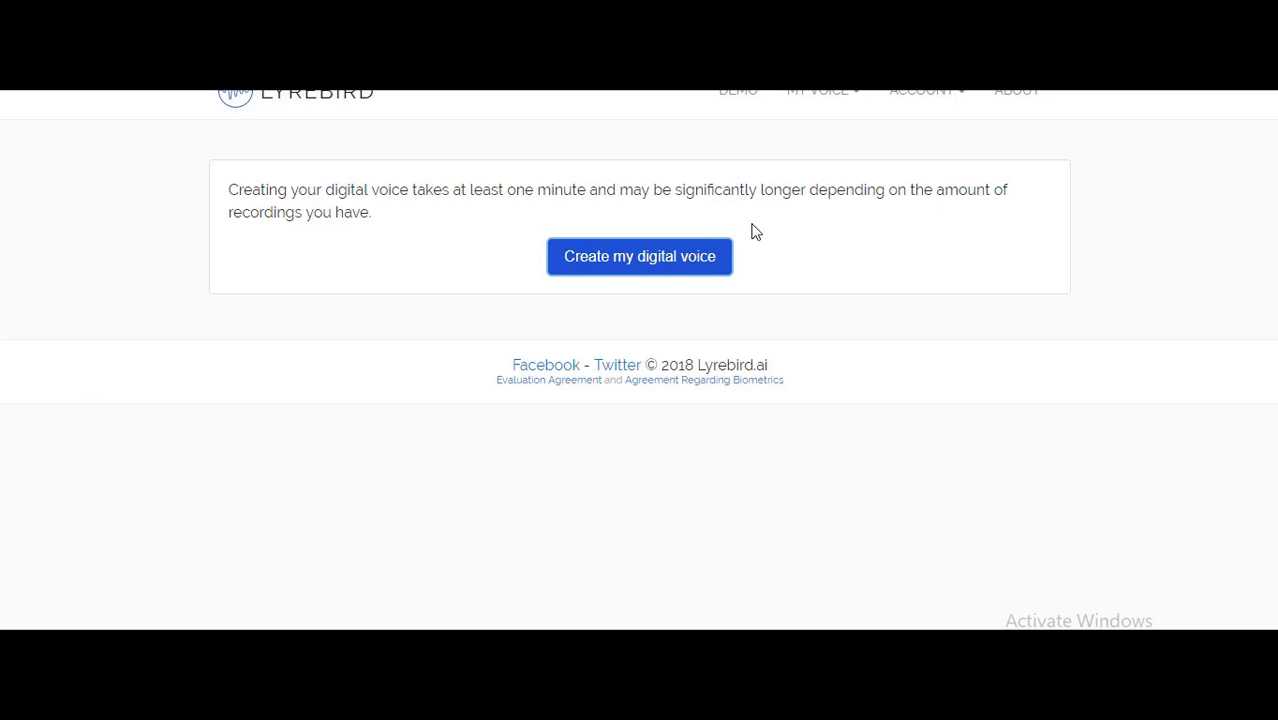
pyautogui.click(640, 256)
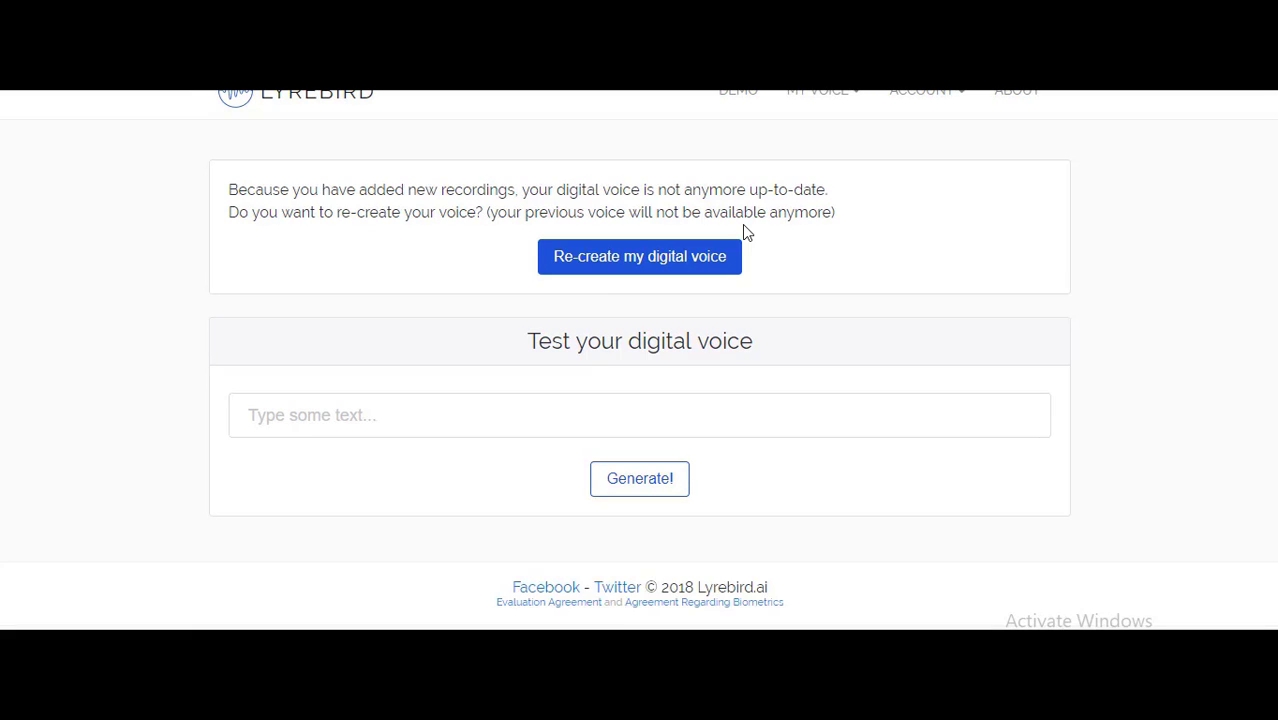
pyautogui.moveTo(430, 384)
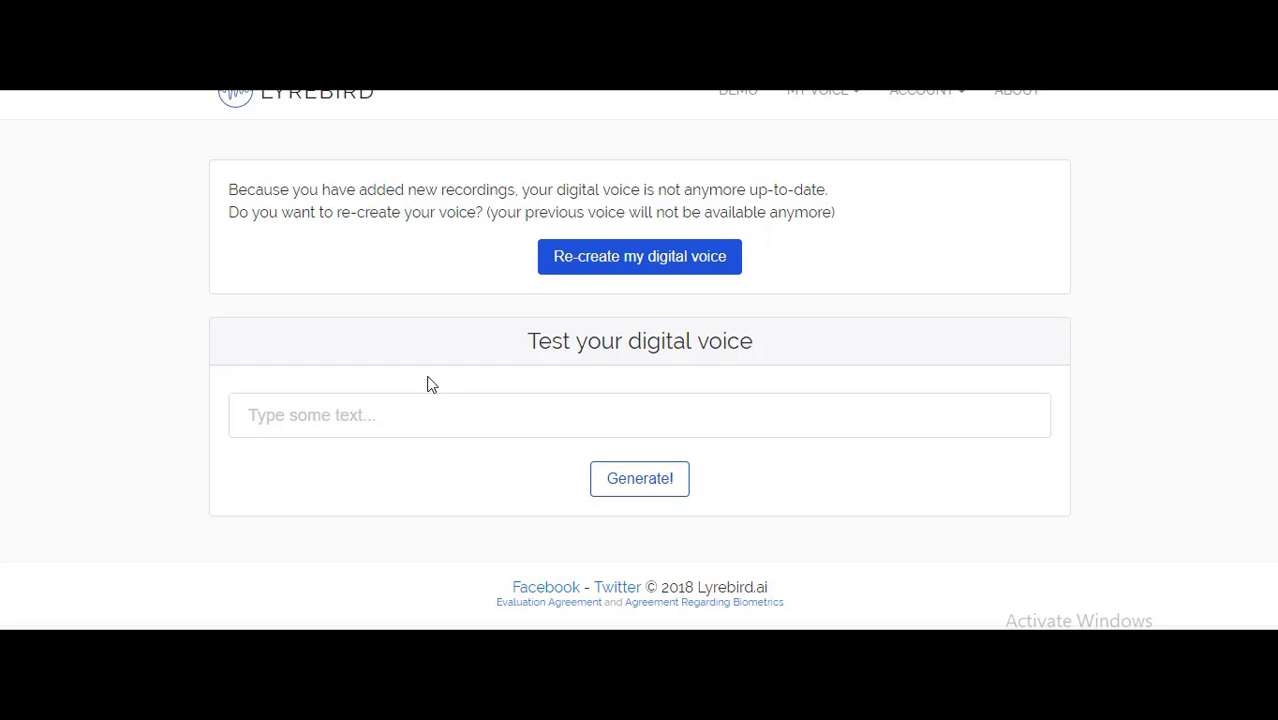
# Generate speech for the test phrase 'good morning friends' with the new voice.
pyautogui.write('good morning friends')
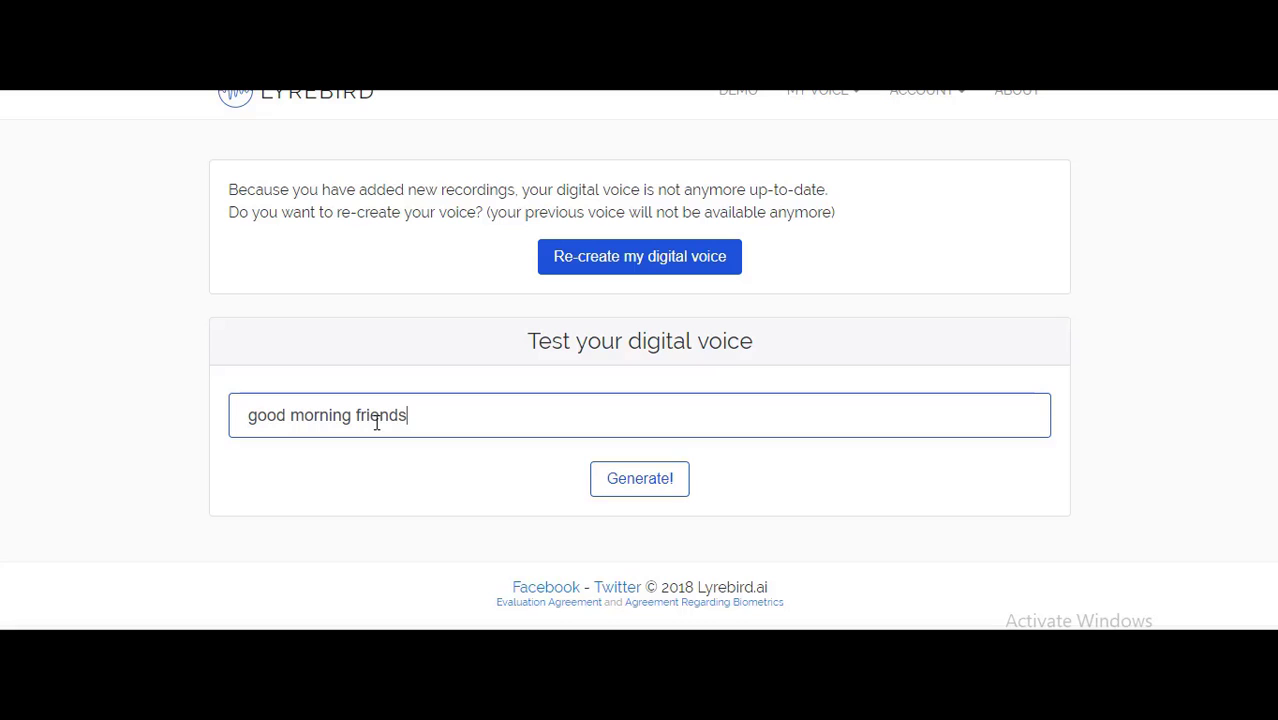
pyautogui.click(640, 480)
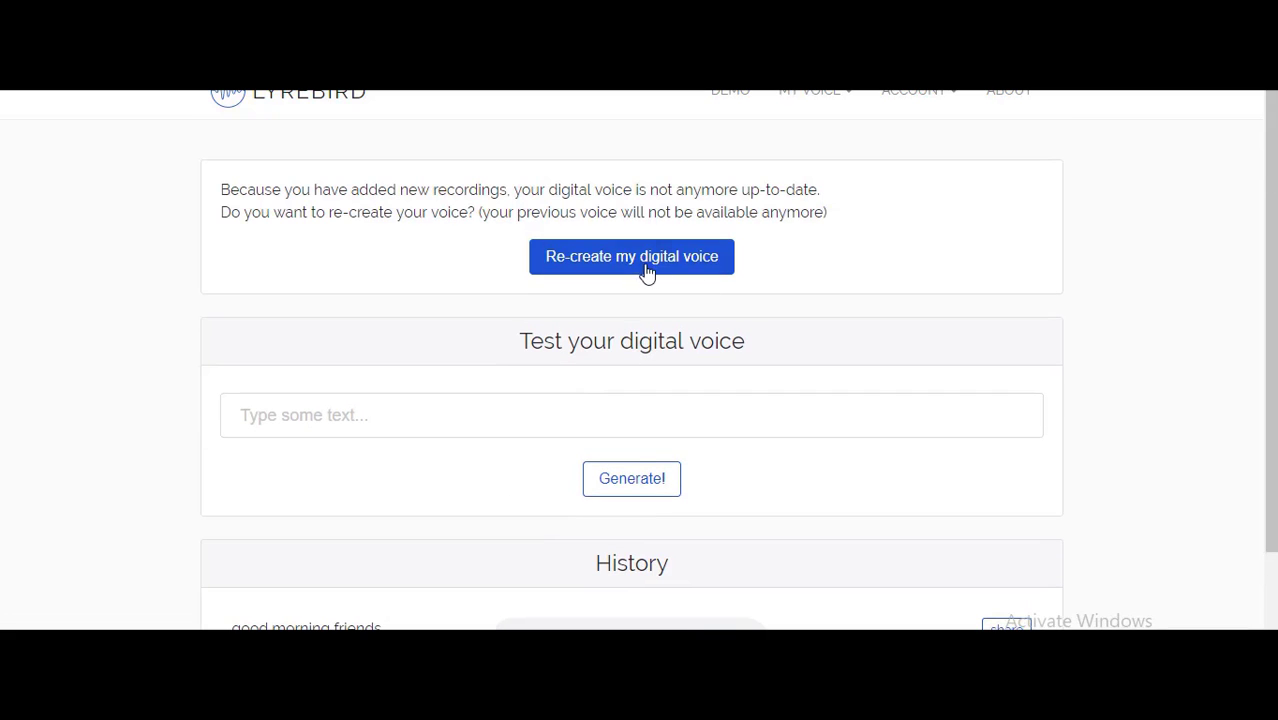
# Enter 'whats up guys' as the next test phrase without generating it yet.
pyautogui.write('w')
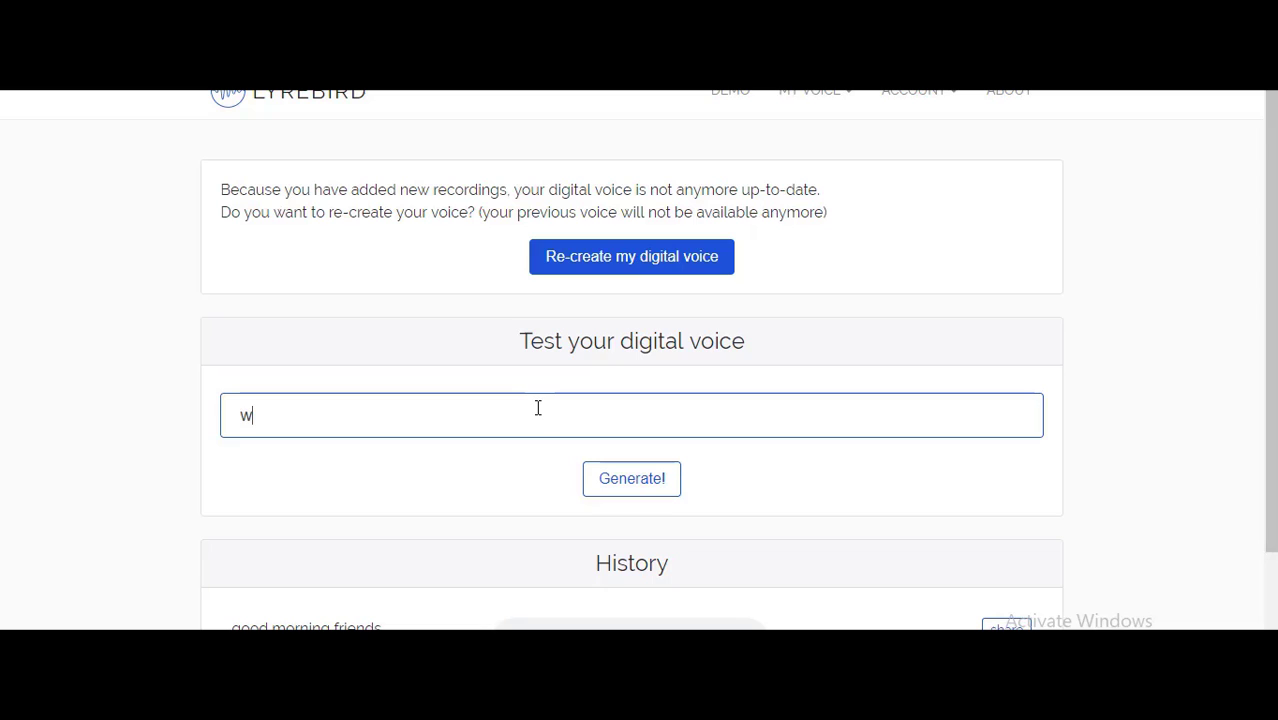
pyautogui.write('hats y')
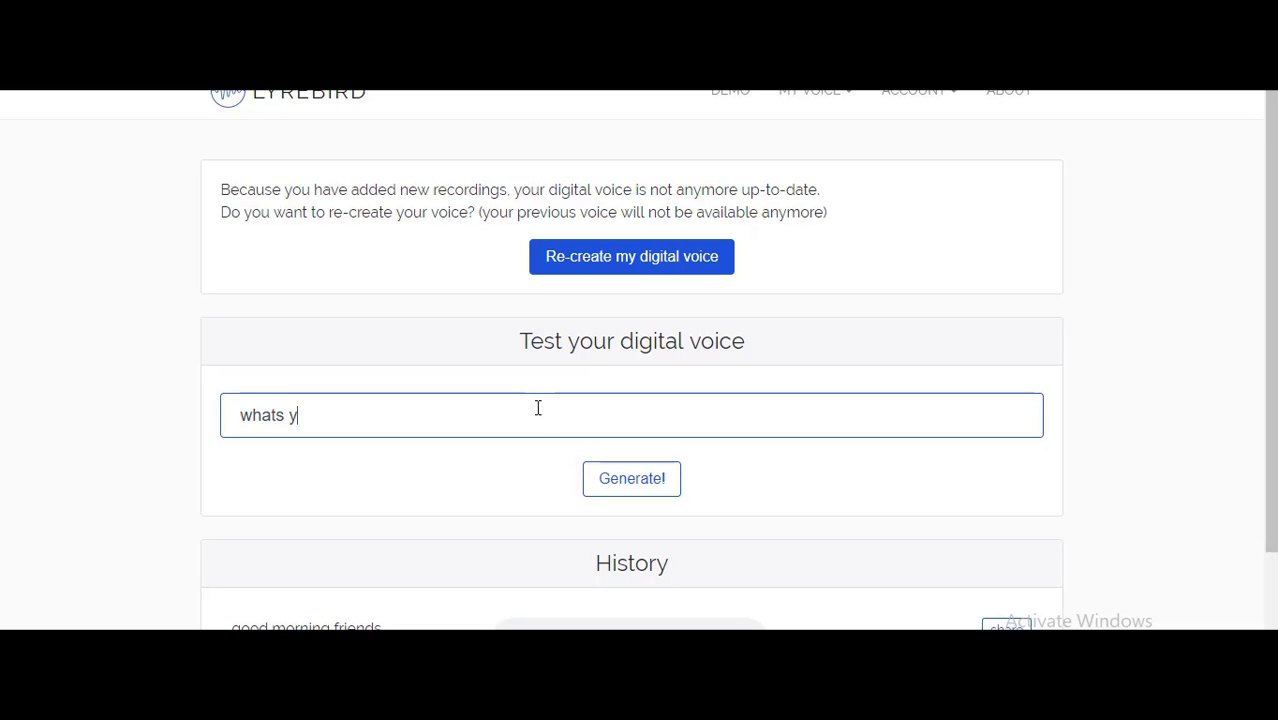
pyautogui.write('up guys')
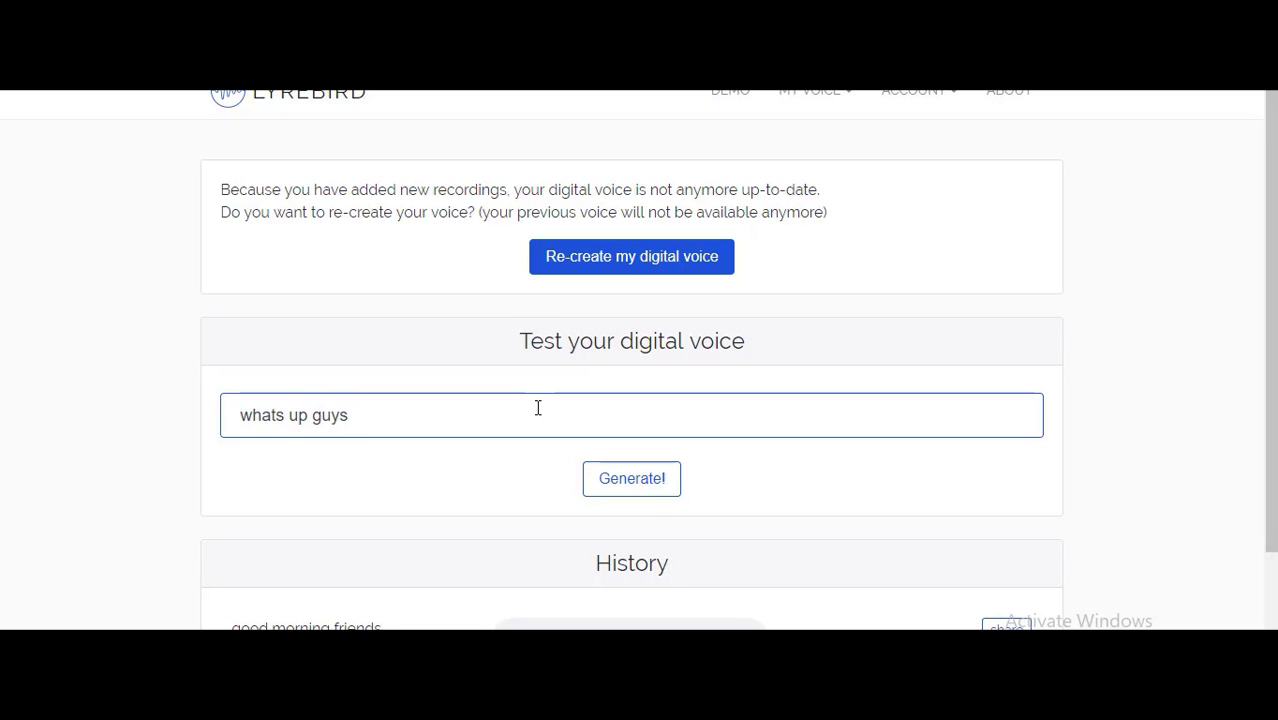